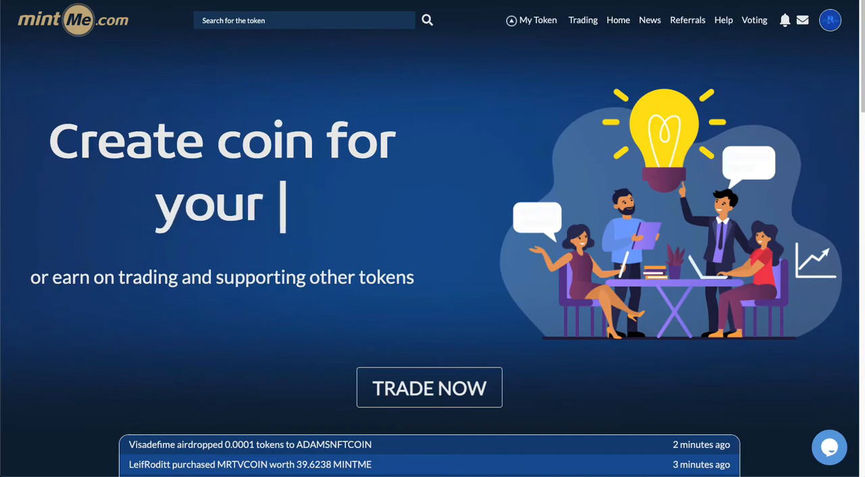
- Copy the MINTME deposit address from the MintMe Coin Deposit window in the MintMe wallet
{"action": "type", "text": "idea"}
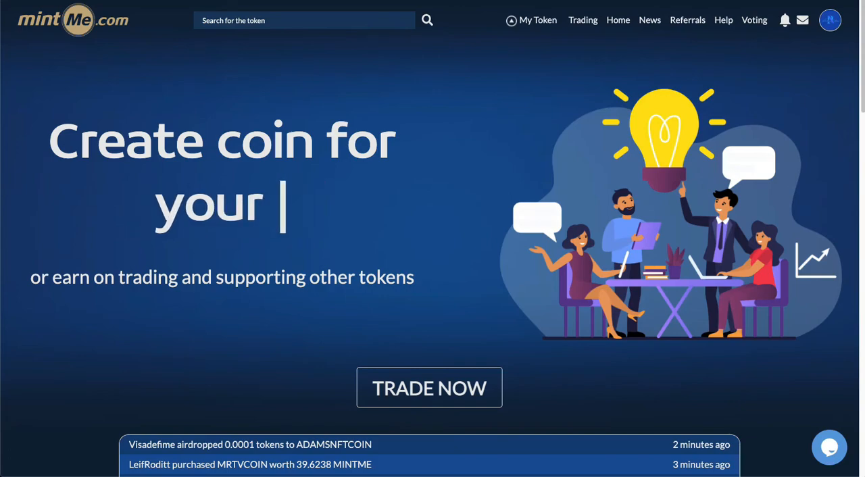
{"action": "type", "text": "idea"}
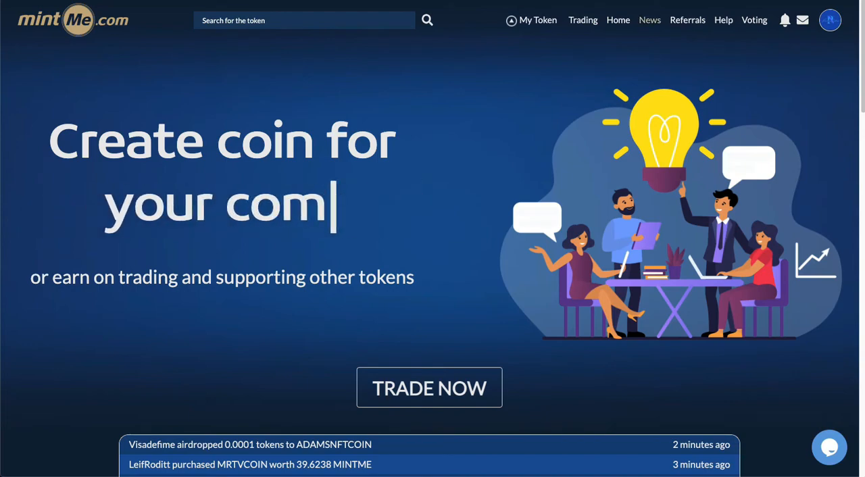
{"action": "left_click", "coordinate": [830, 20]}
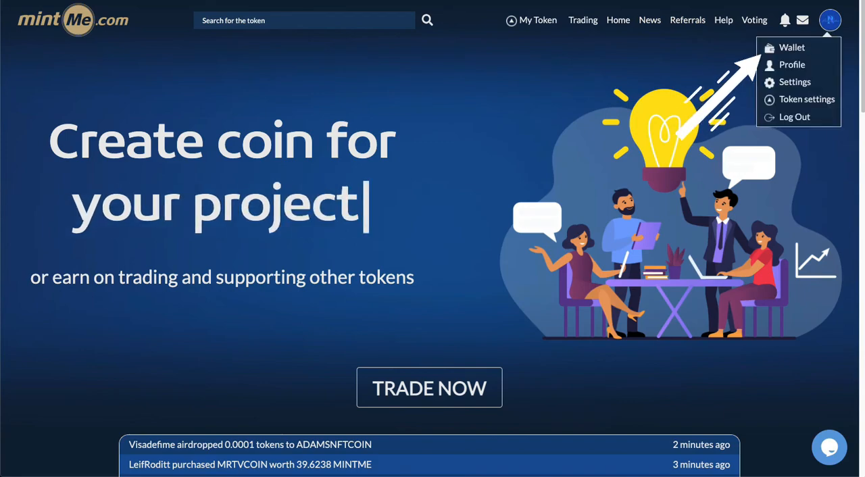
{"action": "left_click", "coordinate": [830, 20]}
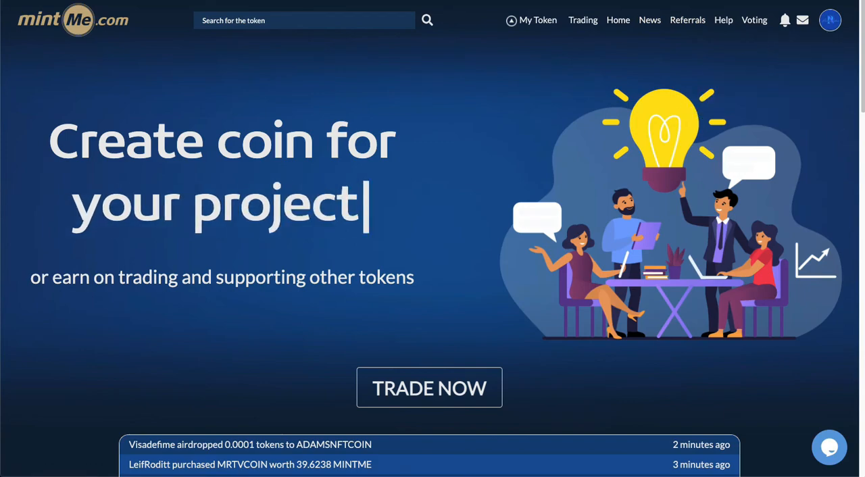
{"action": "left_click", "coordinate": [537, 19]}
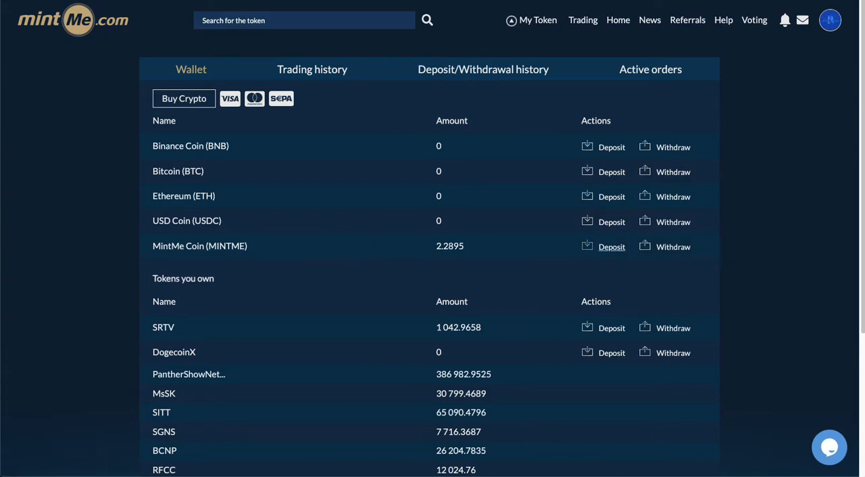
{"action": "left_click", "coordinate": [598, 246]}
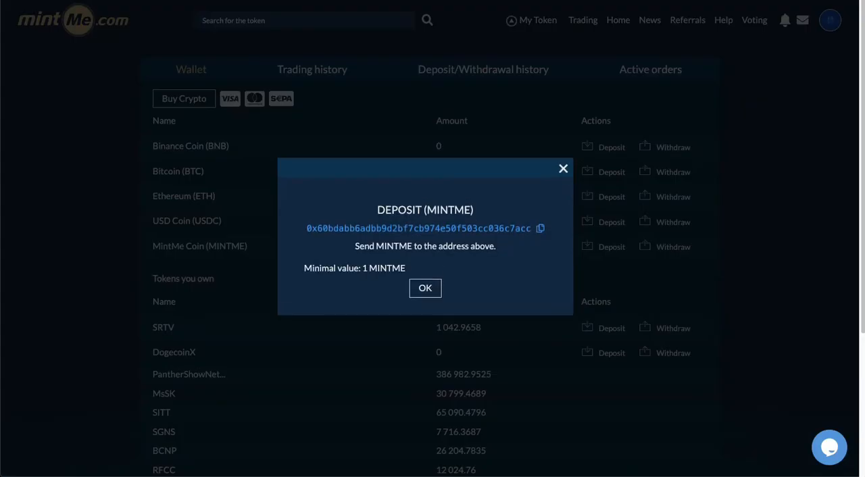
{"action": "left_click", "coordinate": [537, 228]}
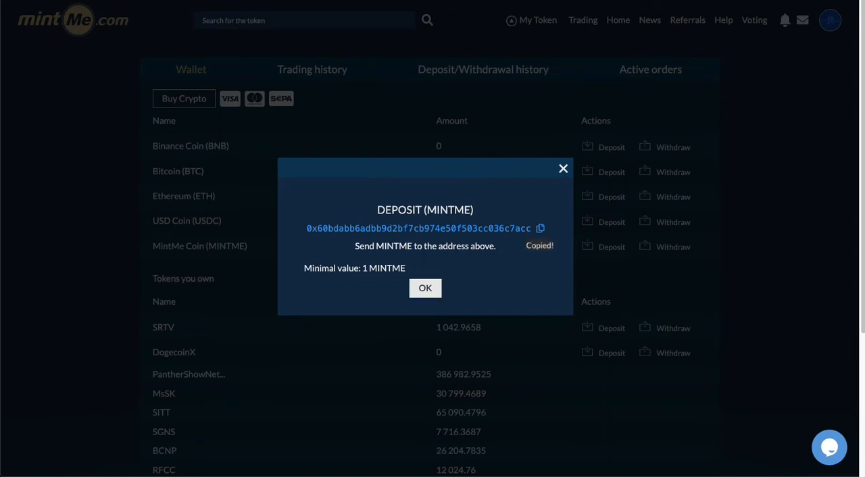
{"action": "left_click", "coordinate": [423, 288]}
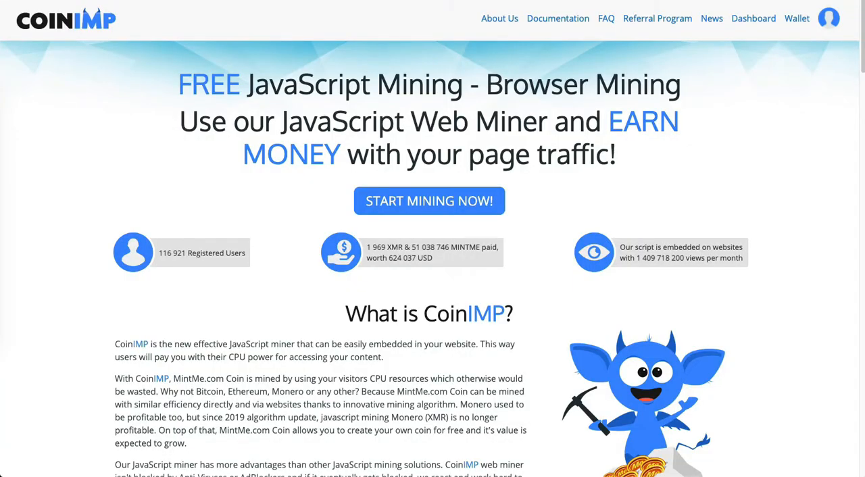
{"action": "mouse_move", "coordinate": [796, 18]}
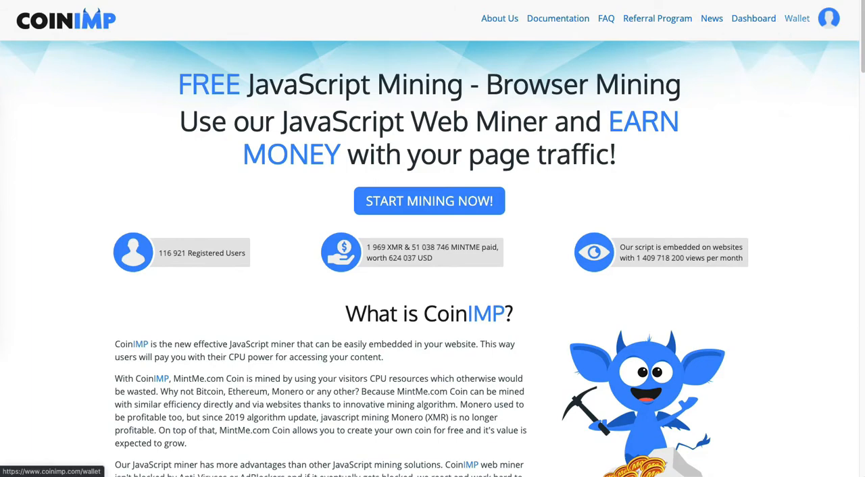
- Paste the MintMe deposit address into CoinIMP's Wallet address field and save it
{"action": "left_click", "coordinate": [796, 19]}
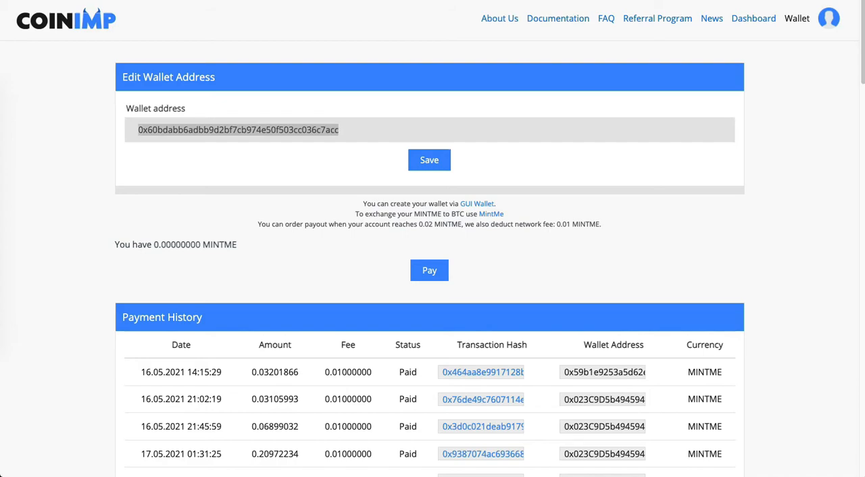
{"action": "right_click", "coordinate": [237, 130]}
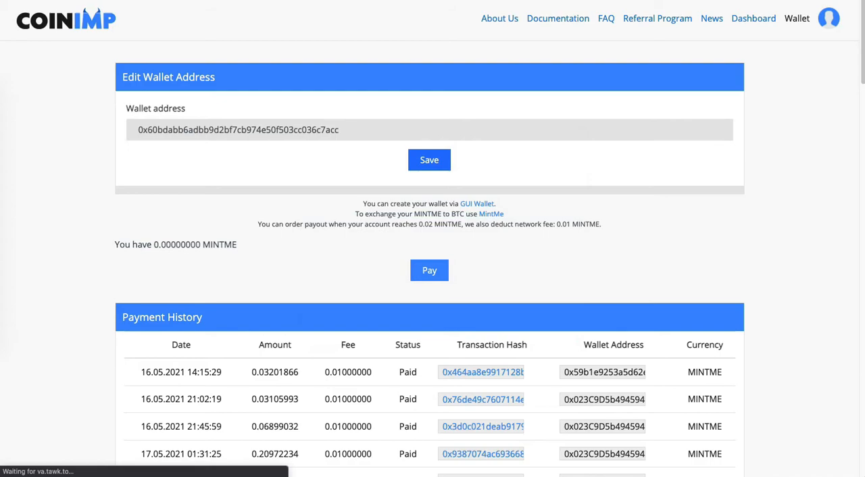
{"action": "left_click", "coordinate": [429, 159]}
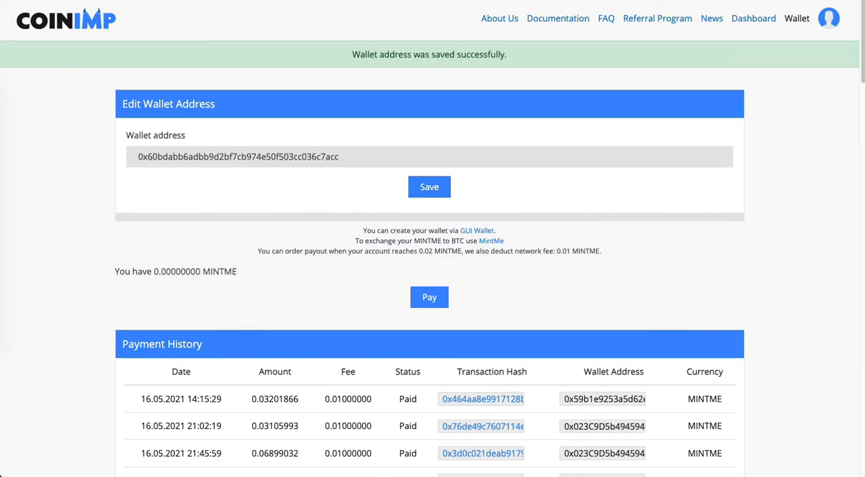
{"action": "left_click", "coordinate": [753, 18]}
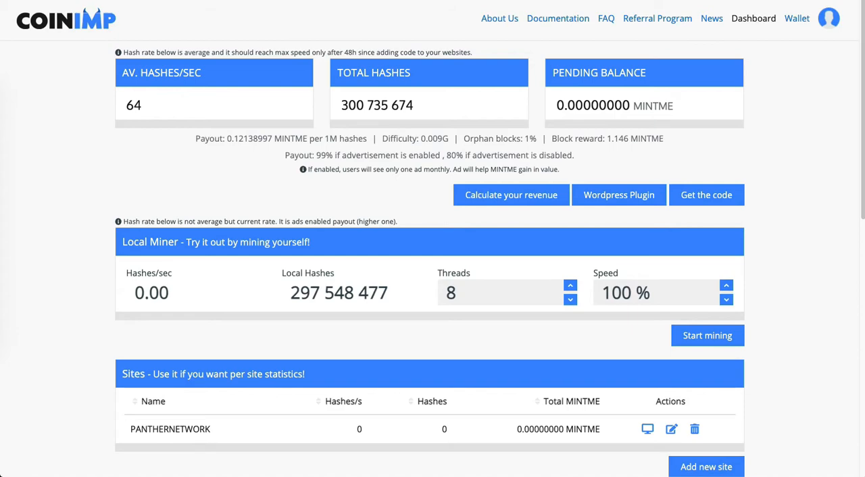
{"action": "left_click", "coordinate": [569, 284]}
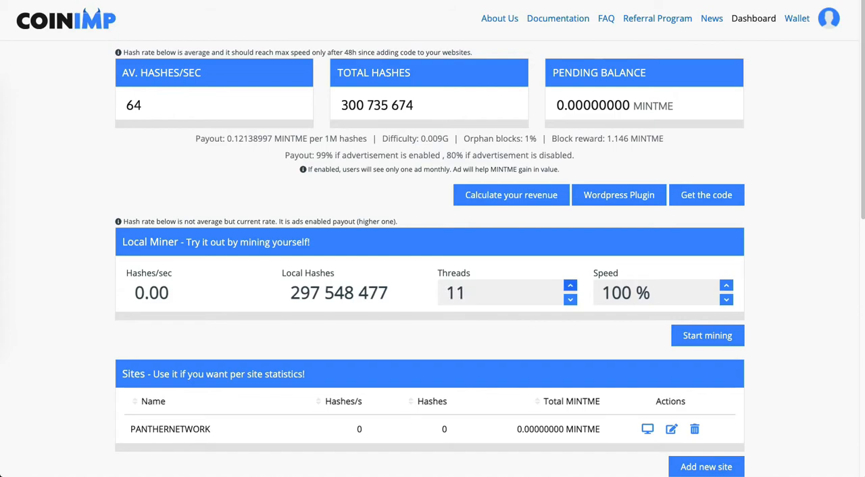
{"action": "left_click", "coordinate": [569, 285]}
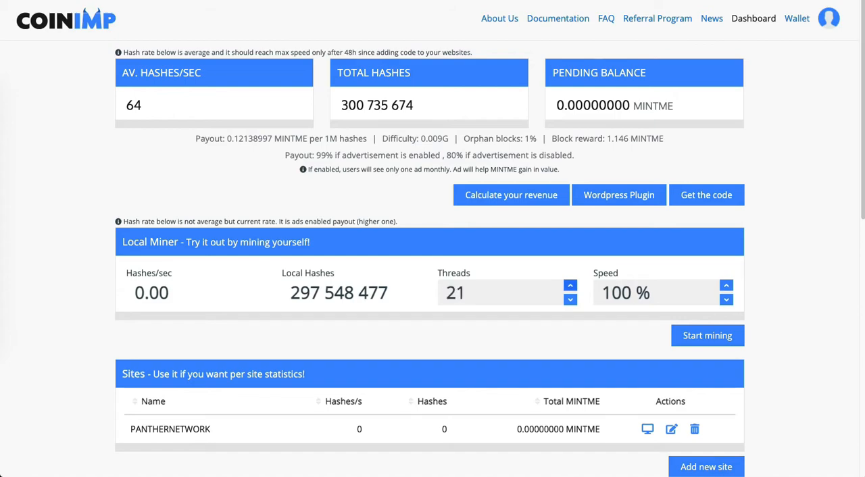
{"action": "left_click", "coordinate": [570, 284]}
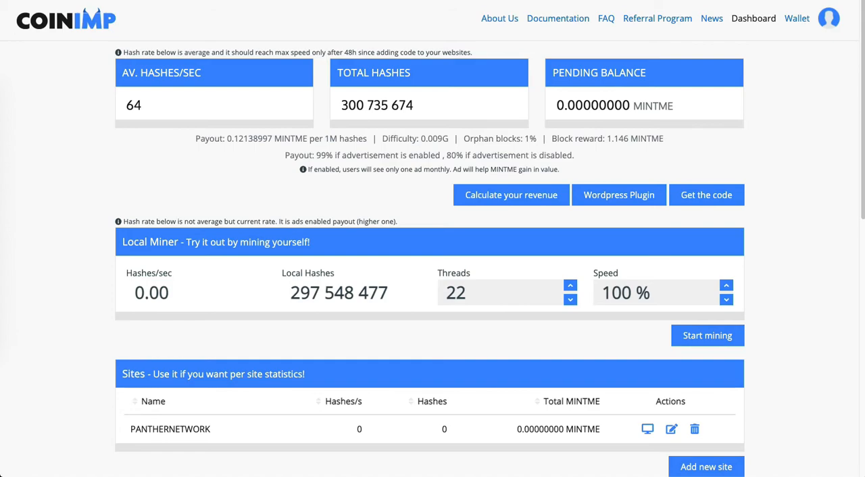
{"action": "mouse_move", "coordinate": [618, 195]}
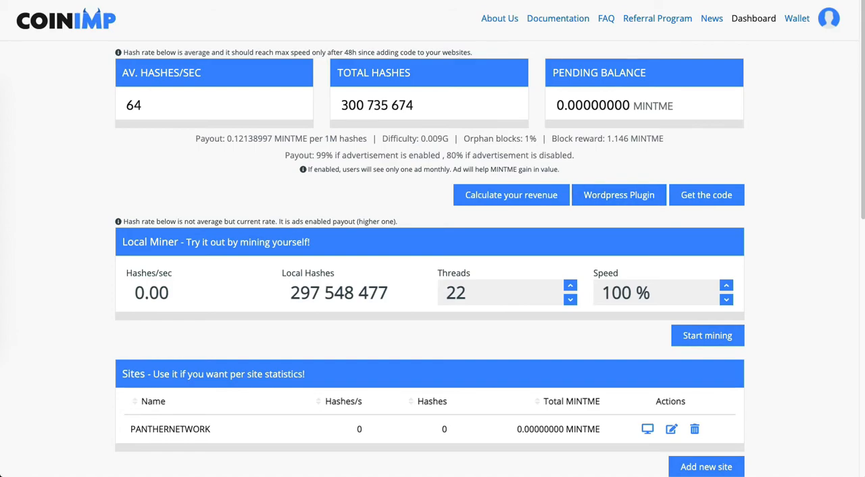
{"action": "scroll", "scroll_direction": "down", "scroll_amount": 3}
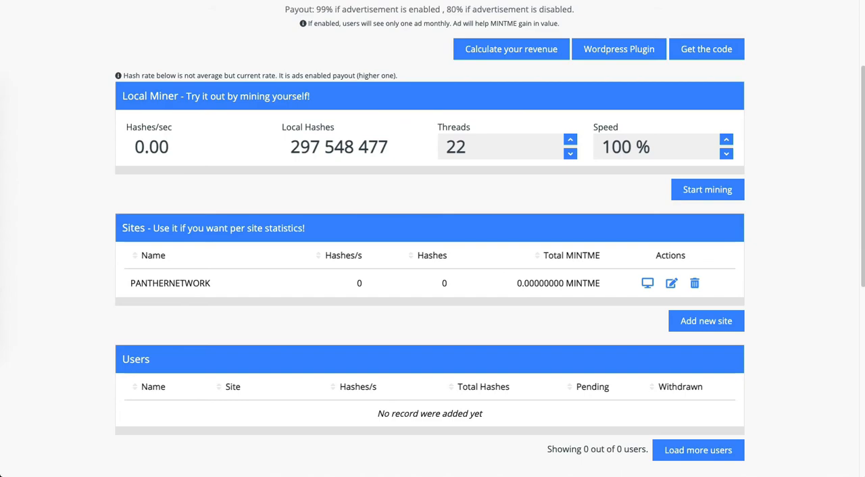
{"action": "left_click", "coordinate": [705, 48]}
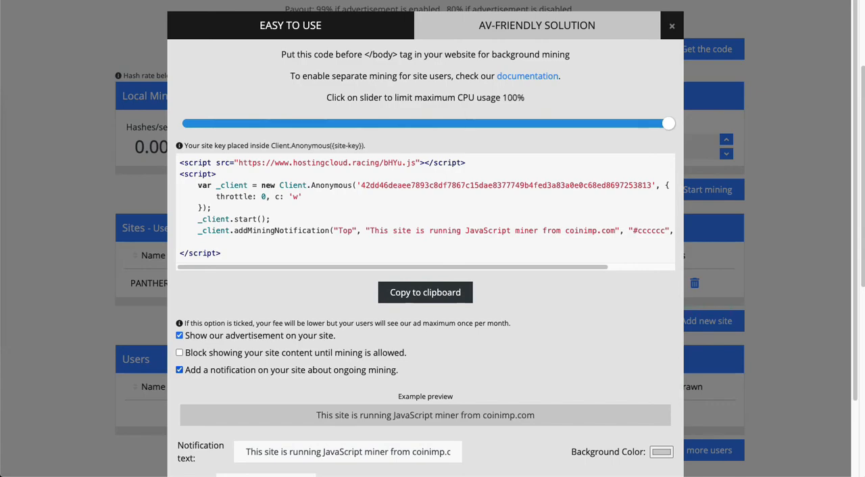
{"action": "left_click_drag", "start_coordinate": [668, 123], "coordinate": [183, 123]}
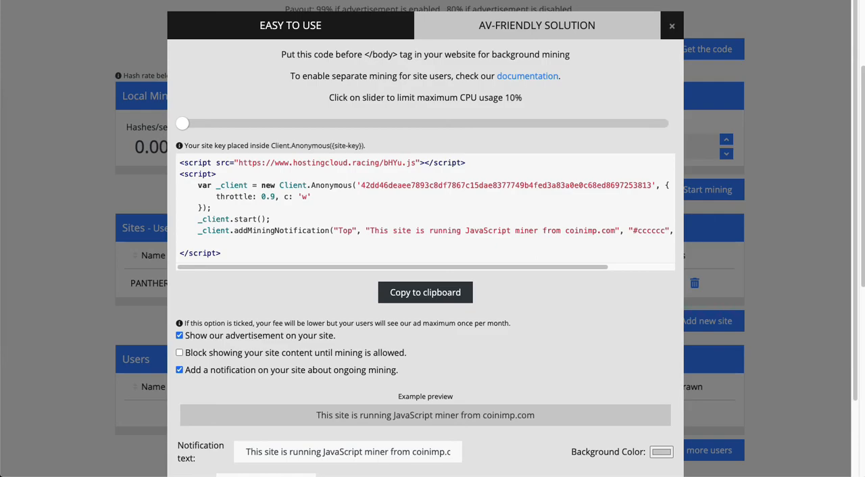
{"action": "left_click", "coordinate": [672, 26]}
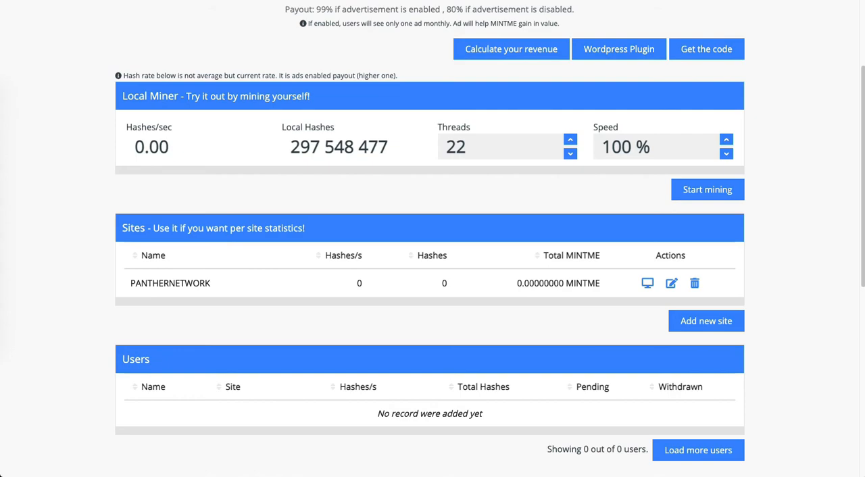
- Run the CoinIMP local miner on 24 threads at about 206 hashes per second, then stop
{"action": "scroll", "scroll_direction": "up", "scroll_amount": 3}
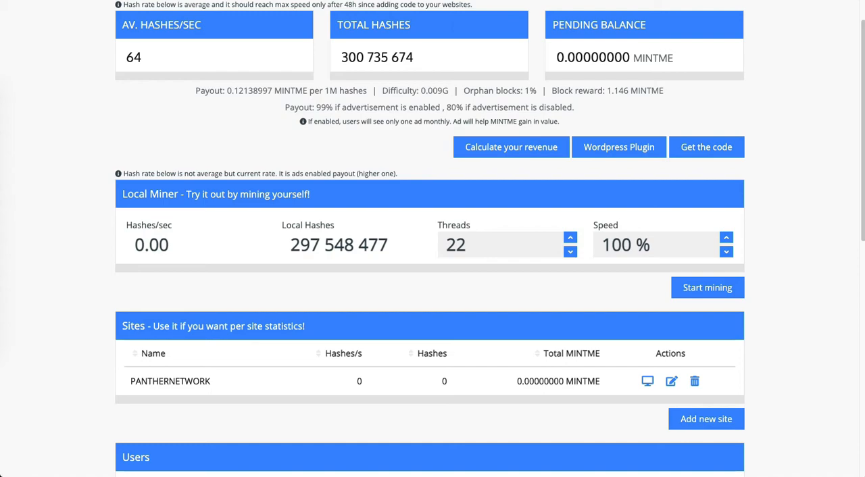
{"action": "left_click", "coordinate": [570, 237]}
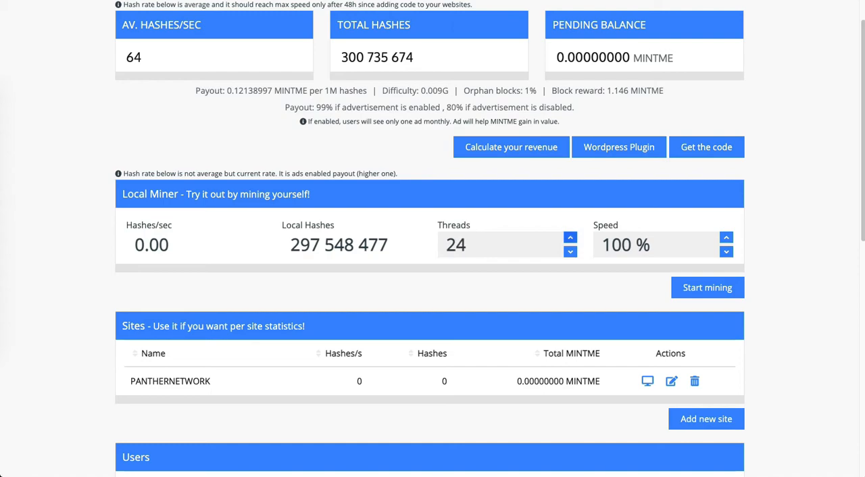
{"action": "mouse_move", "coordinate": [706, 287]}
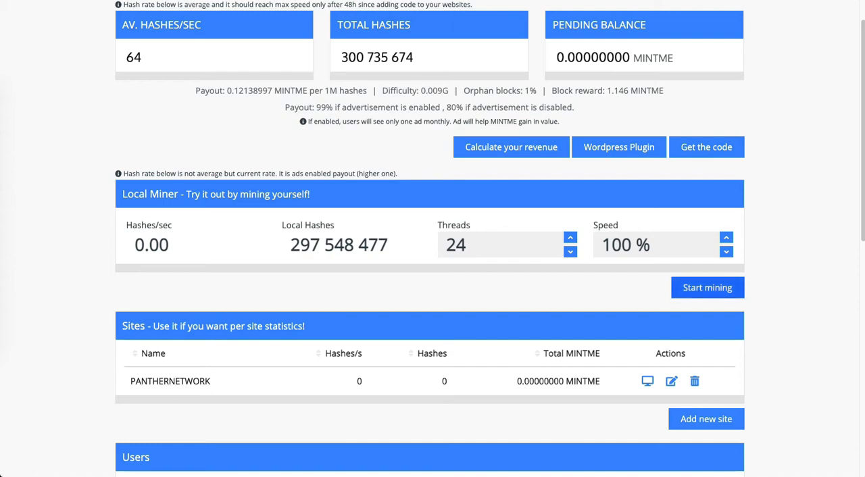
{"action": "left_click", "coordinate": [707, 287]}
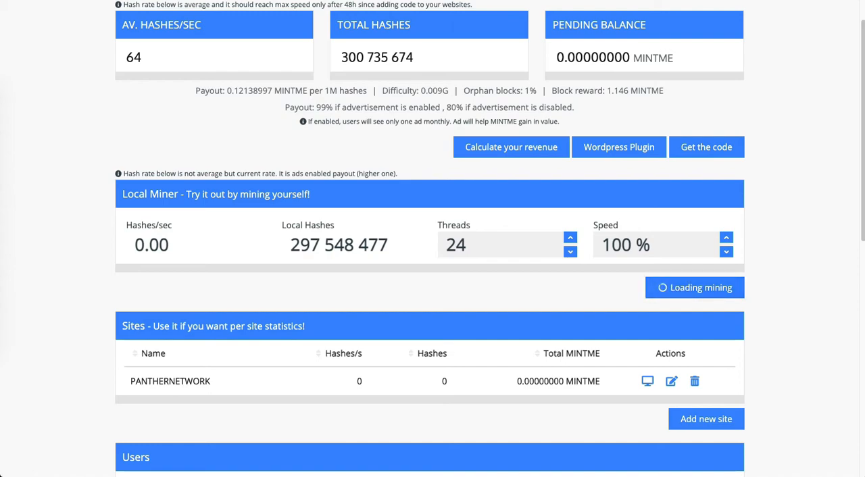
{"action": "left_click", "coordinate": [693, 287]}
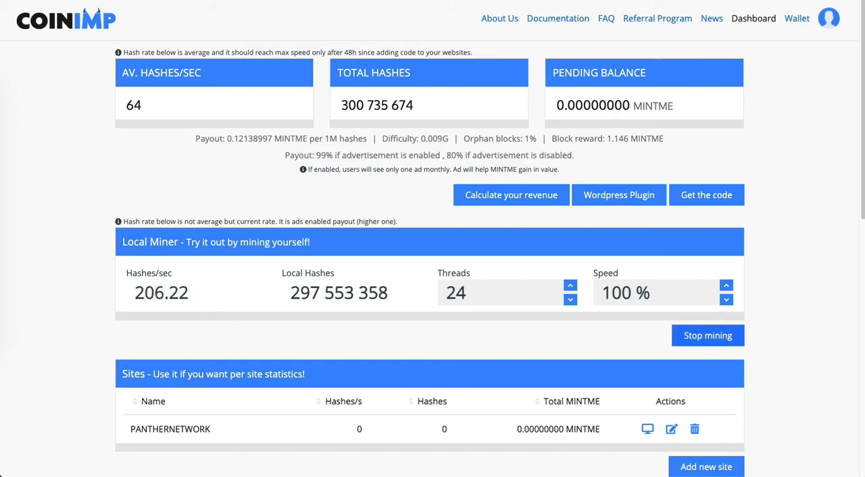
{"action": "left_click", "coordinate": [707, 335]}
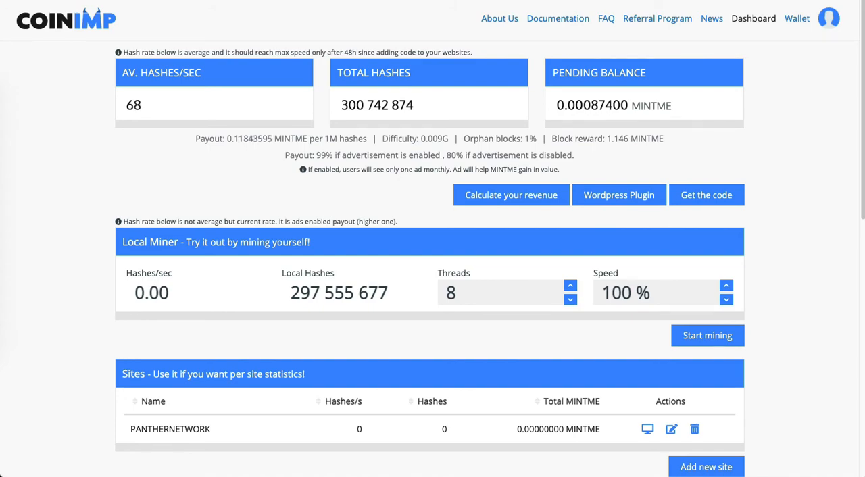
- Check the 0.00087400 MINTME balance on CoinIMP's Wallet page, then view the MintMe wallet
{"action": "left_click", "coordinate": [796, 18]}
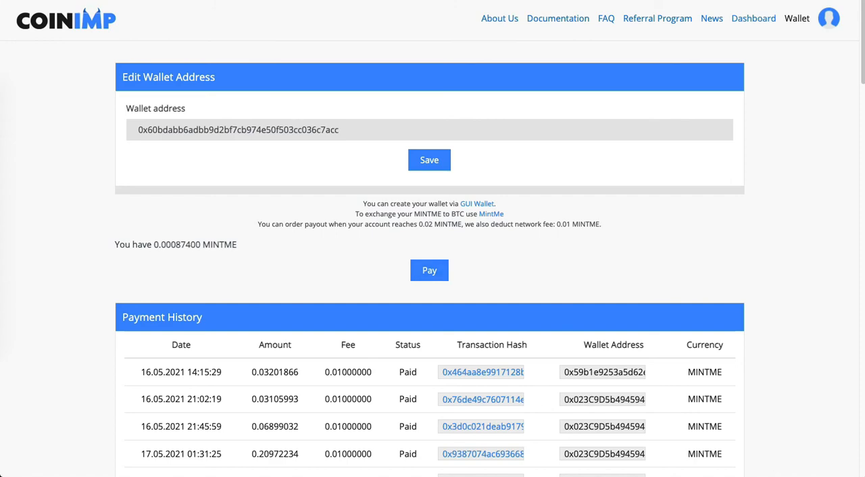
{"action": "left_click", "coordinate": [491, 214]}
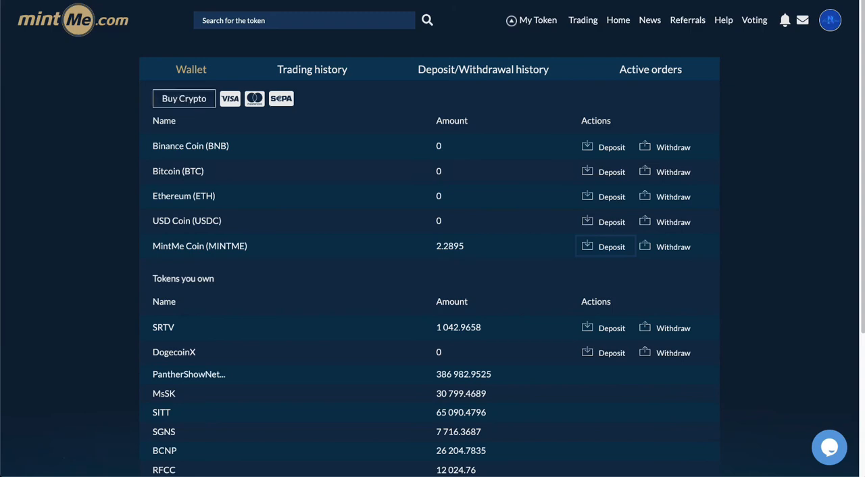
{"action": "left_click", "coordinate": [780, 19]}
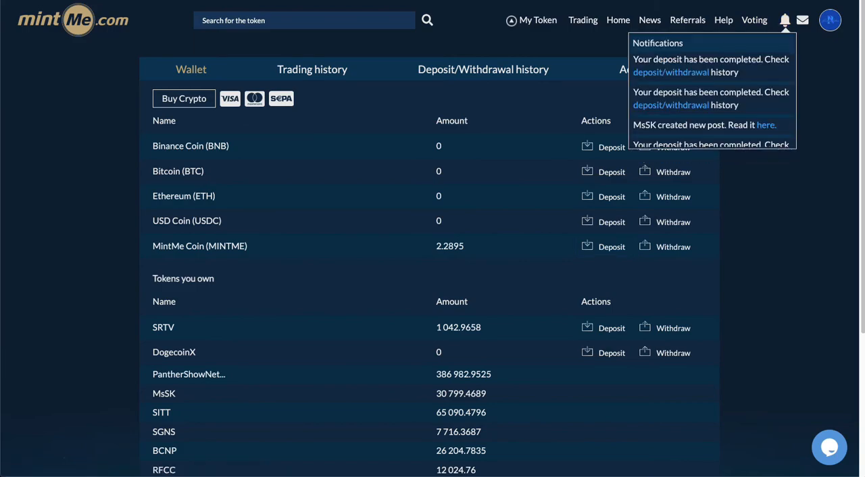
{"action": "left_click", "coordinate": [779, 20]}
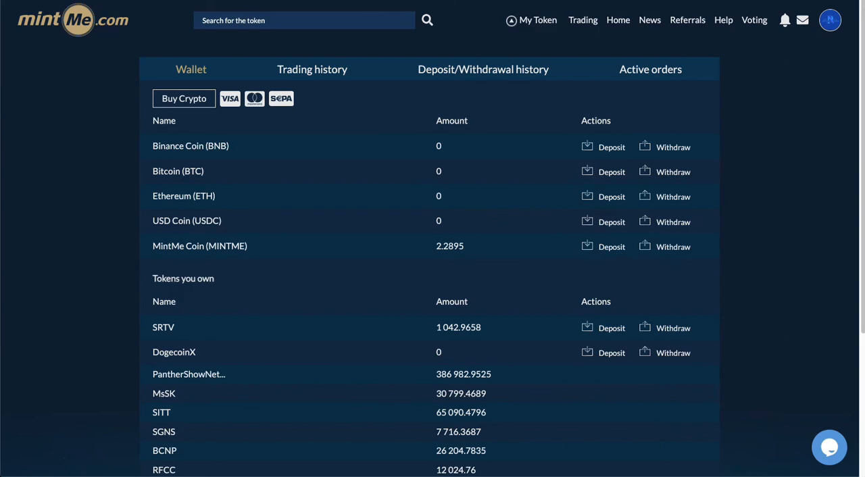
{"action": "scroll", "scroll_direction": "down", "scroll_amount": 3}
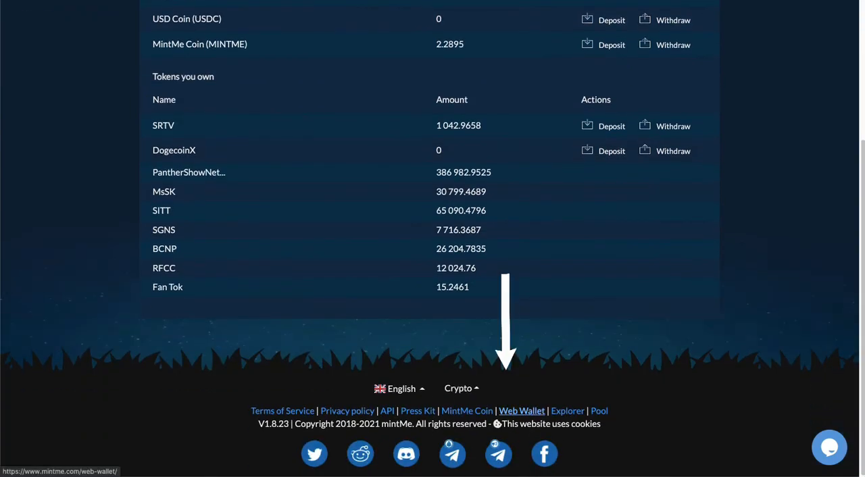